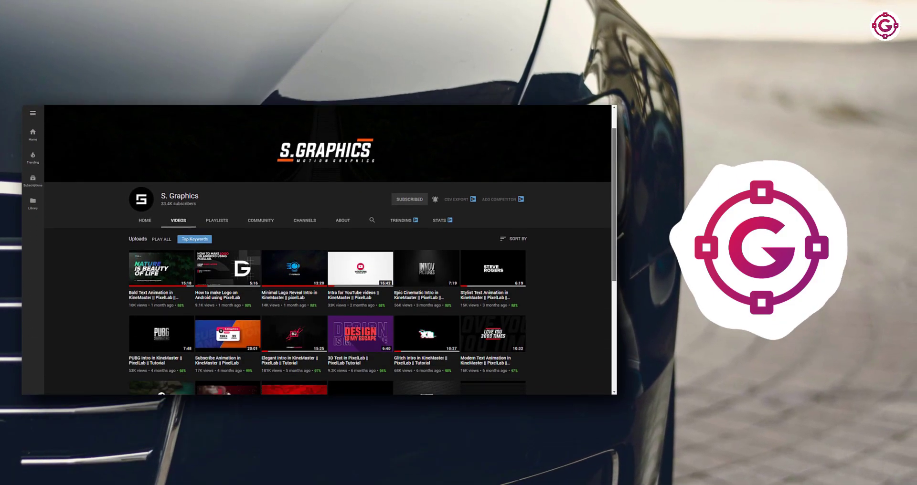
Step: Create the Main_Comp composition at 1920×1080, 60 fps, lasting 0:00:05:00
scroll("down", 3)
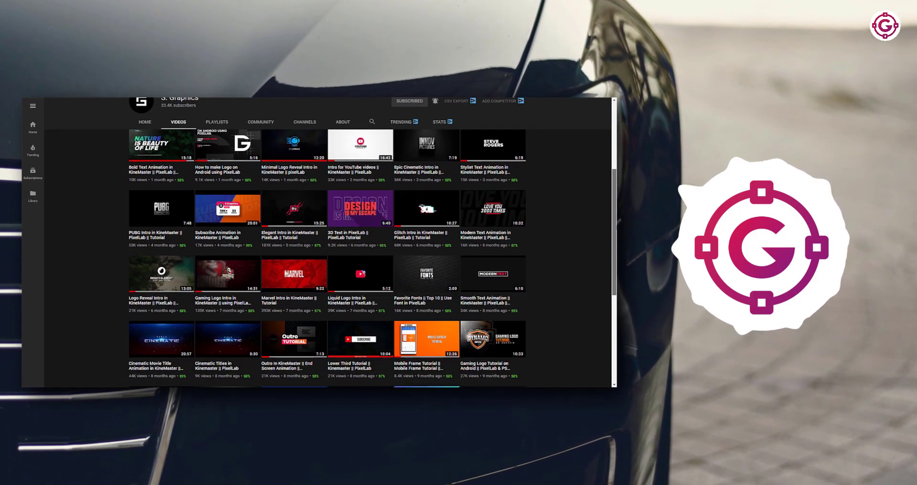
scroll("down", 3)
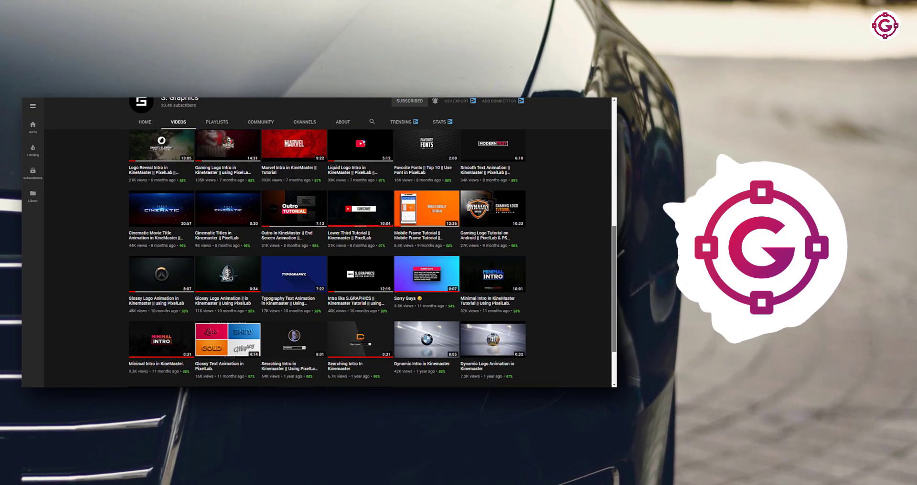
scroll("down", 3)
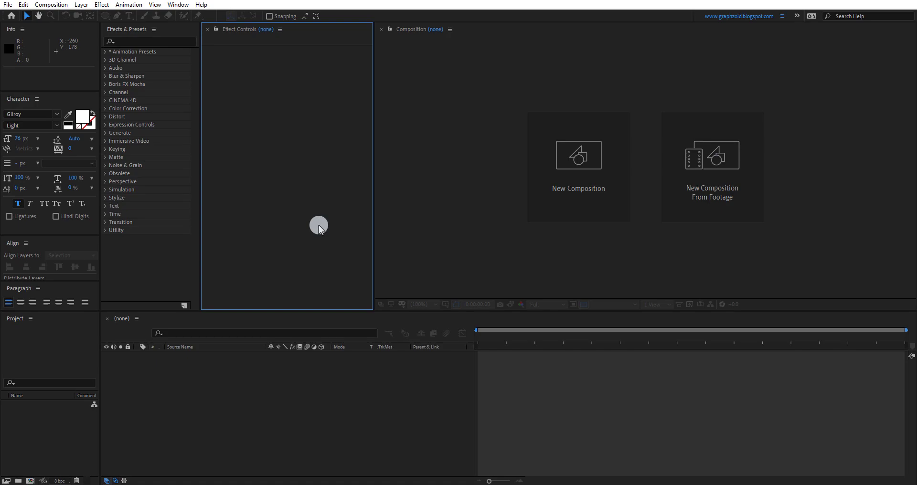
mouse_move(512, 211)
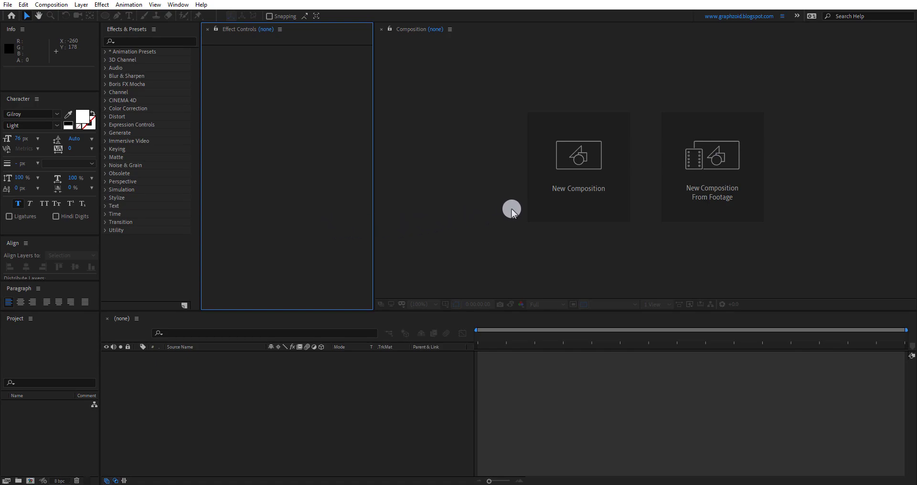
left_click(578, 154)
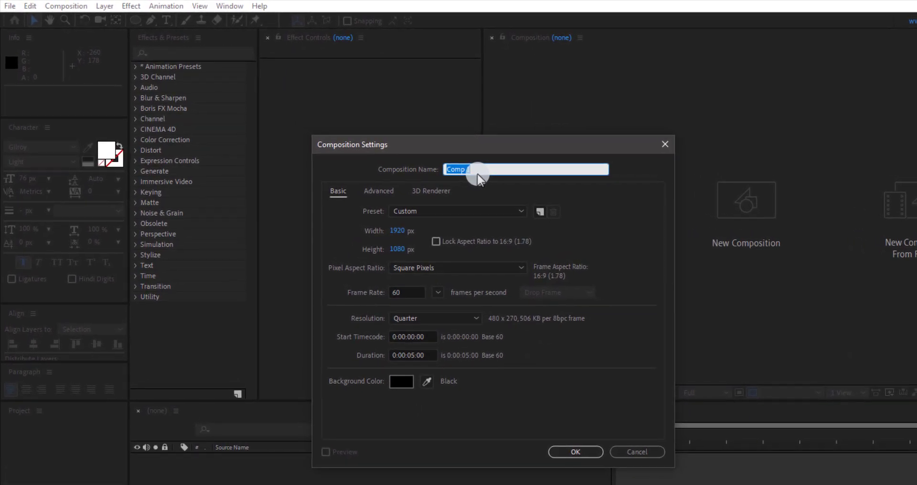
type("Main_")
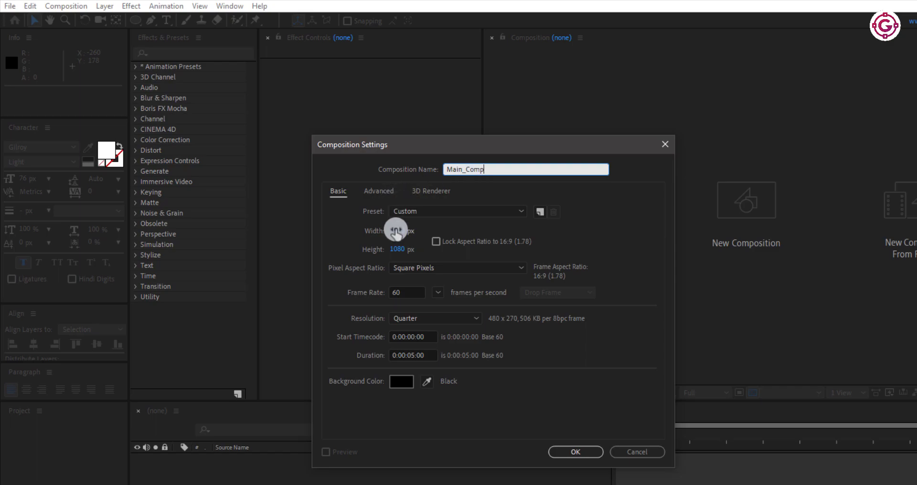
left_click(406, 292)
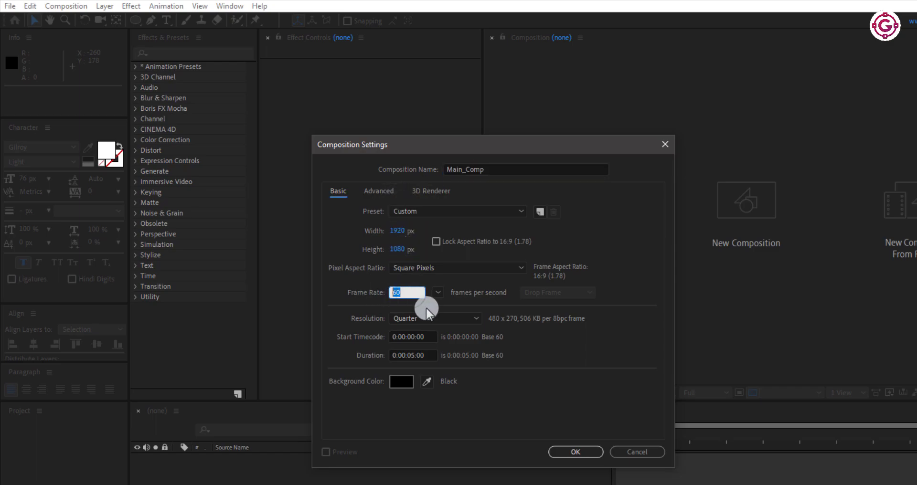
left_click(413, 337)
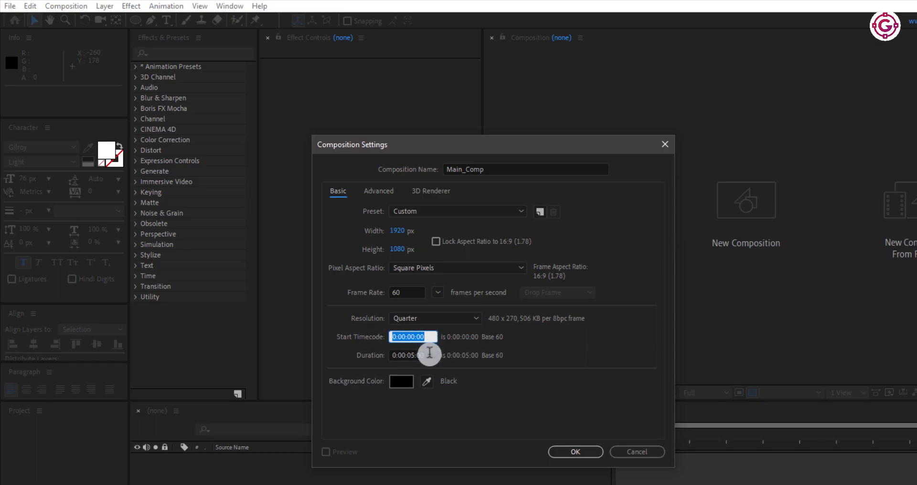
left_click(574, 452)
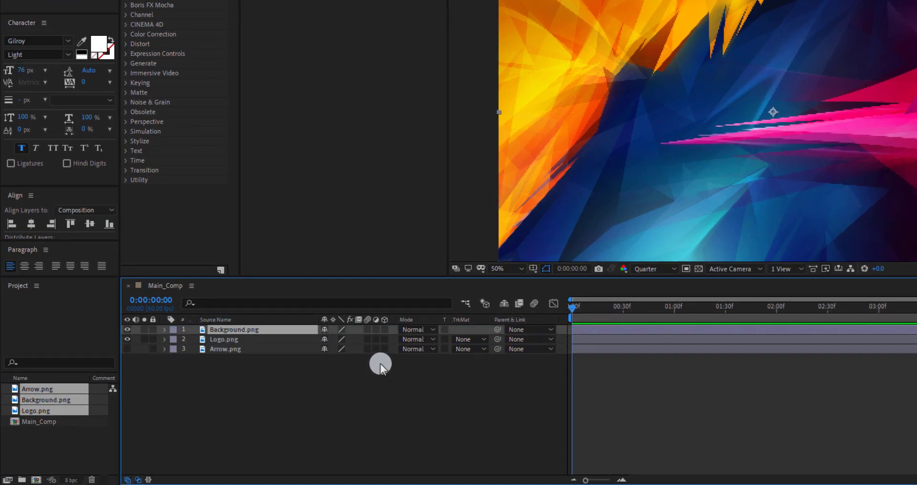
Step: Set the Background layer to Screen blending at 15% opacity
left_click(417, 329)
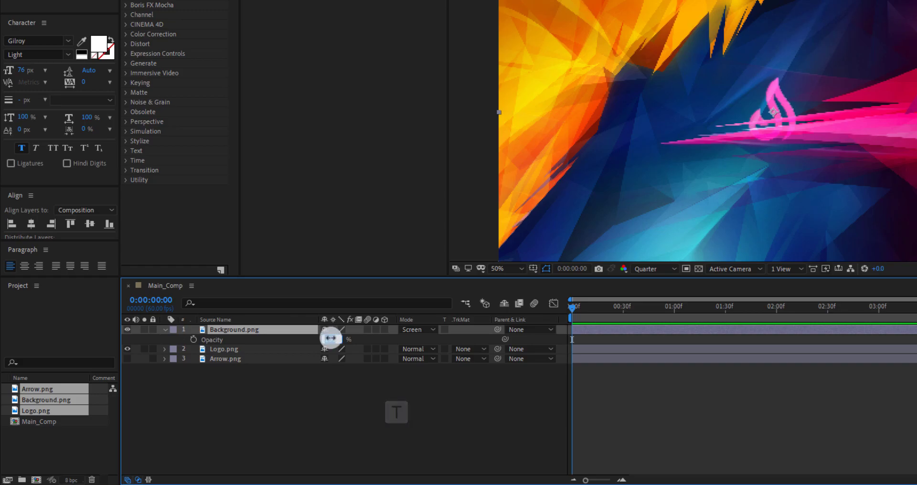
left_click_drag(330, 340, 355, 339)
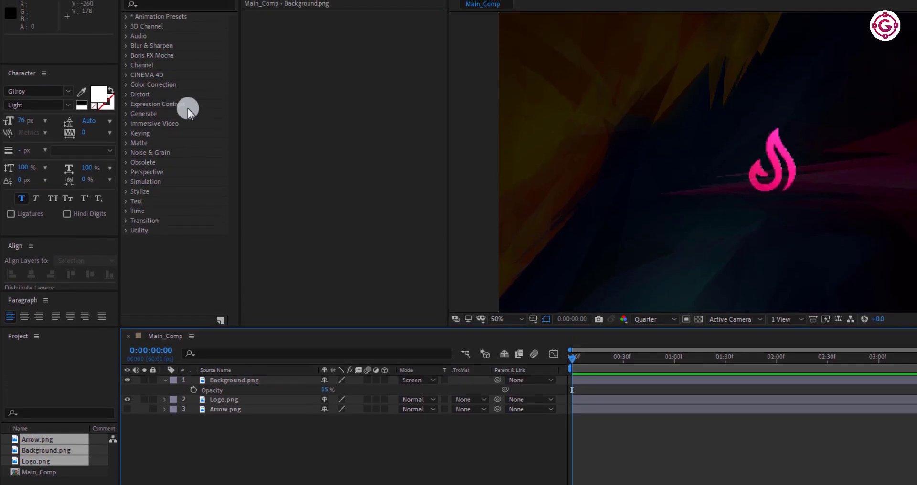
Step: Blur Background with Gaussian Blur 15 and keyframe scale 100% to 105% by 0:00:04:59
type("gu")
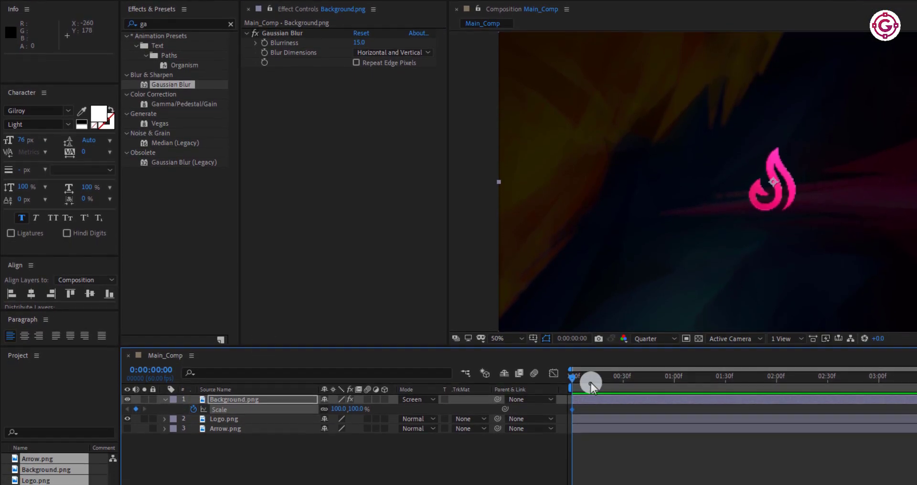
left_click_drag(575, 376, 571, 376)
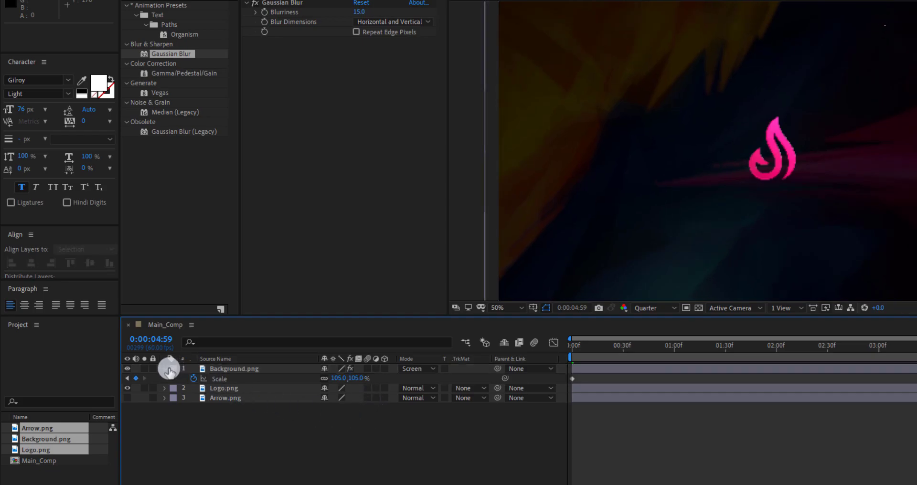
left_click(224, 379)
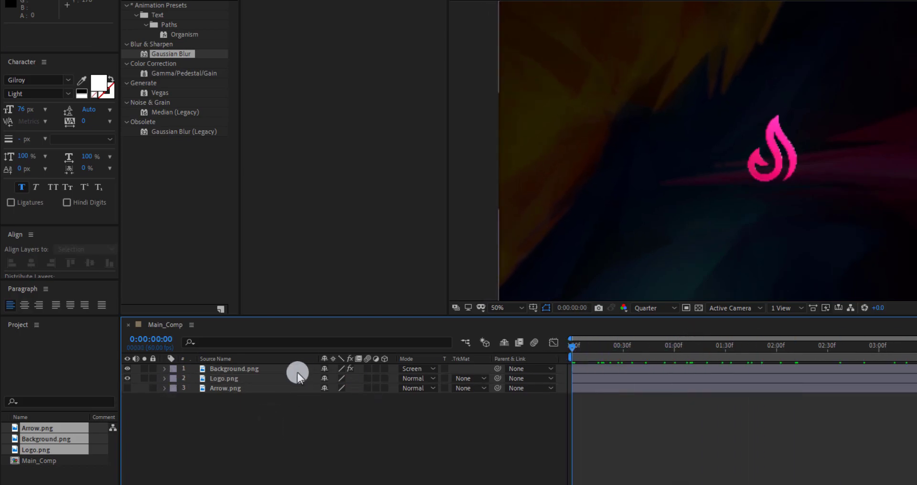
Step: Keyframe Logo.png scale from 0% to 105% over the first 31 frames
left_click(224, 378)
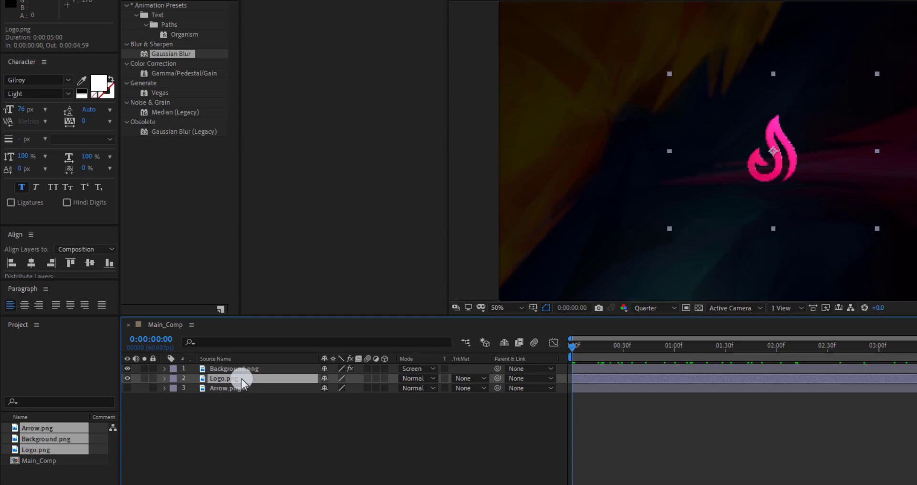
key("s")
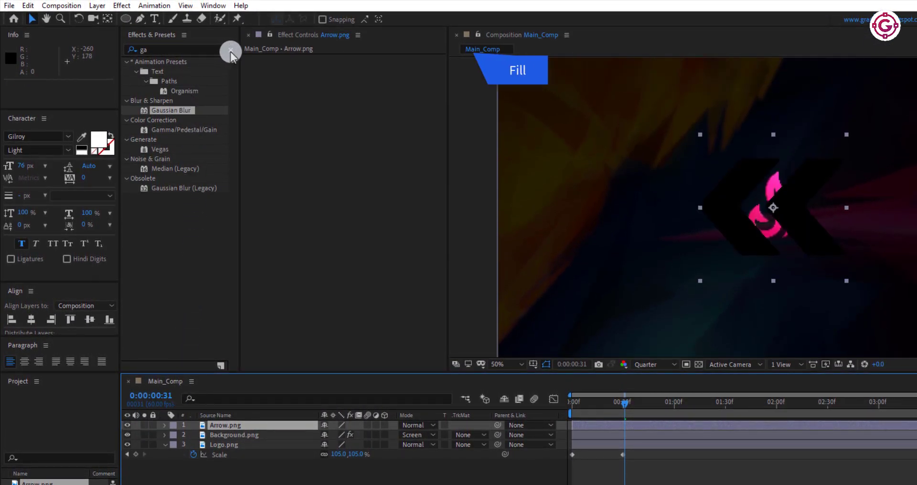
Step: Apply a Fill effect to Arrow.png and choose its colour
type("fill")
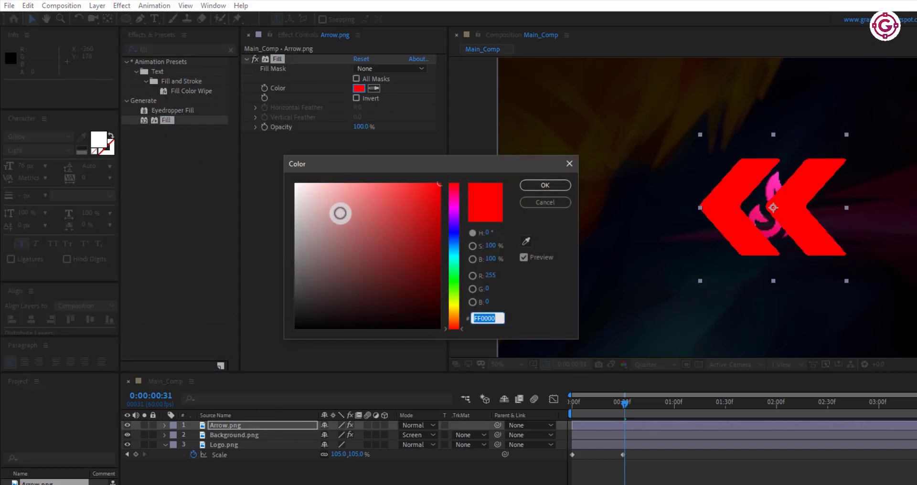
left_click(544, 185)
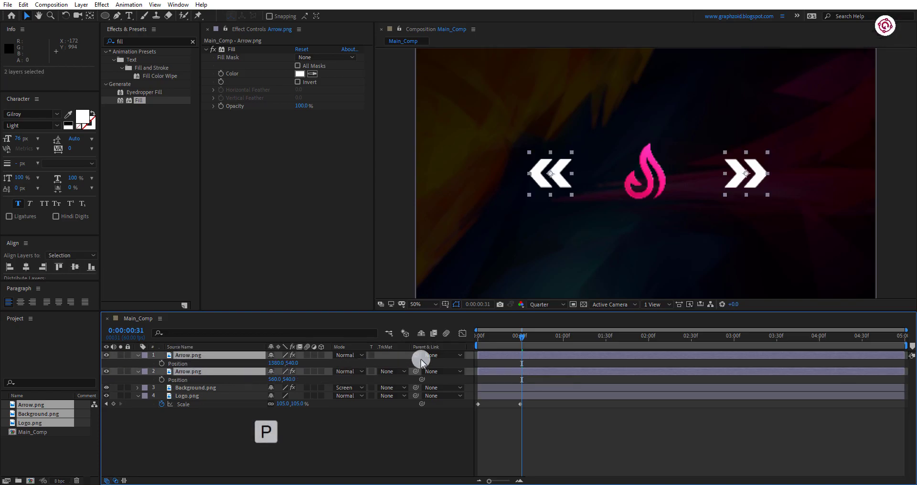
Step: Keyframe two arrow copies sliding outward from centre to left and right, with motion blur
left_click_drag(524, 342, 519, 338)
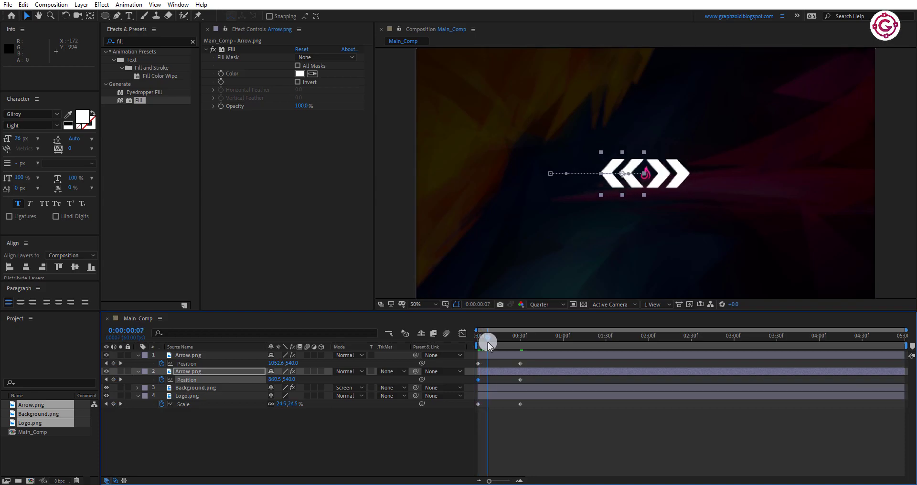
left_click_drag(488, 344, 519, 344)
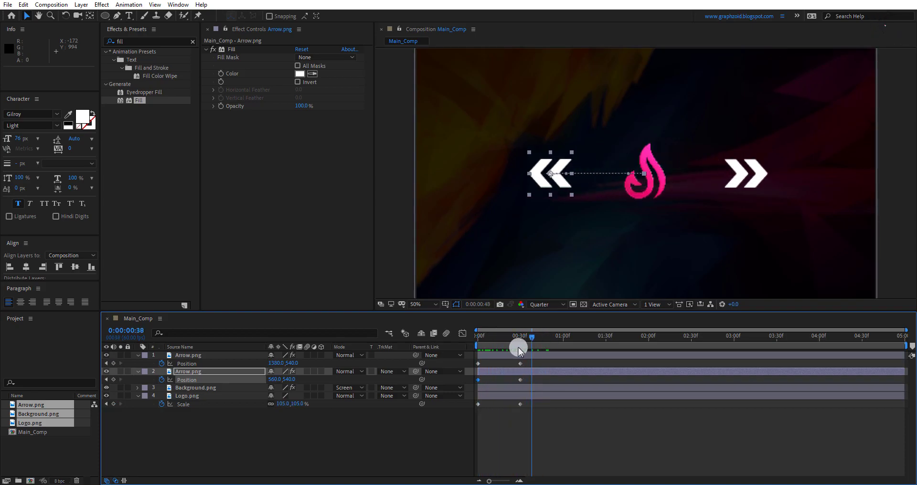
left_click_drag(520, 336, 499, 336)
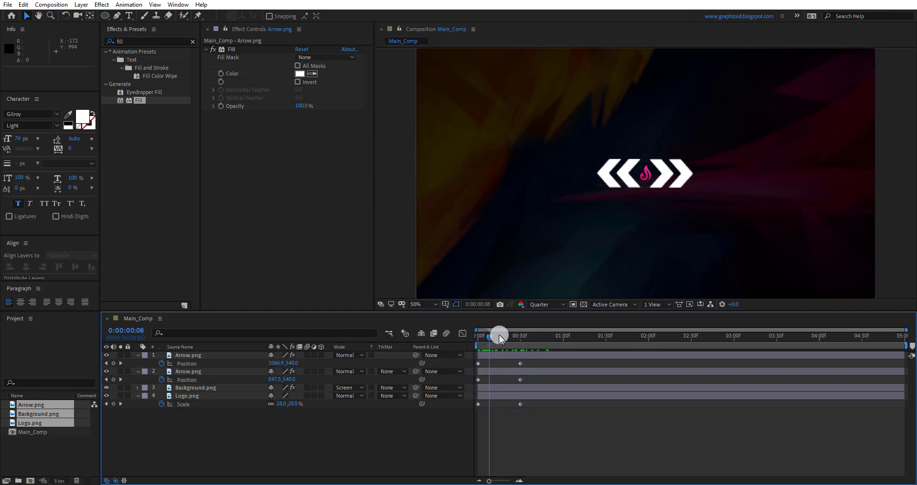
left_click_drag(500, 335, 478, 335)
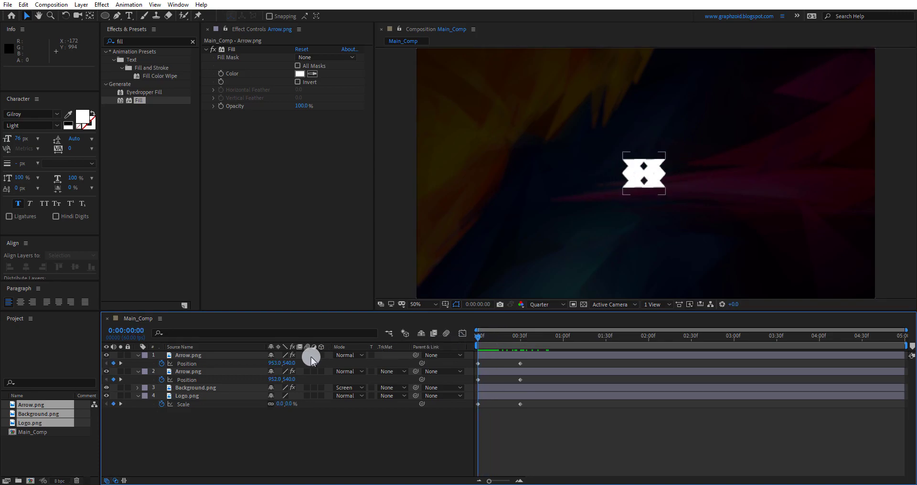
left_click(188, 371)
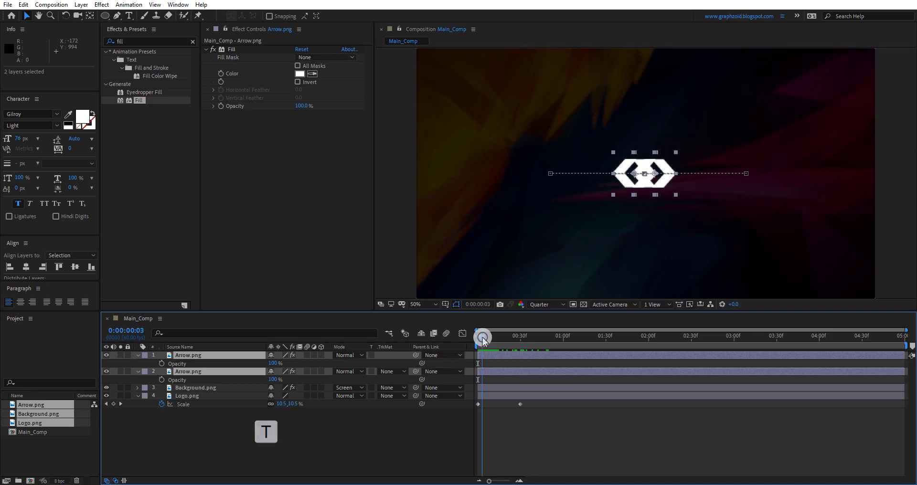
Step: Add opacity keyframes at frame 0 and a few frames later on both arrows
left_click_drag(484, 340, 494, 339)
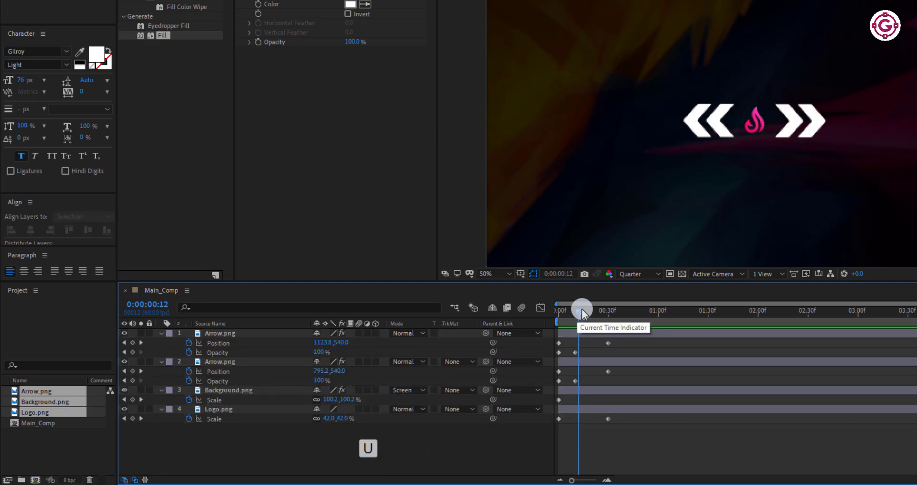
Step: Keyframe Logo.png scale at 105% at 1:00 and 110% at 1:30
left_click_drag(582, 308, 633, 308)
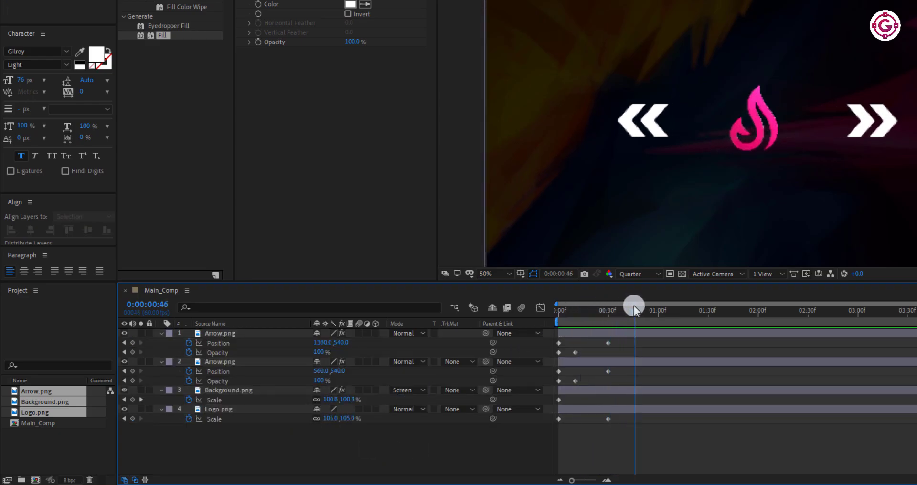
left_click_drag(634, 305, 660, 305)
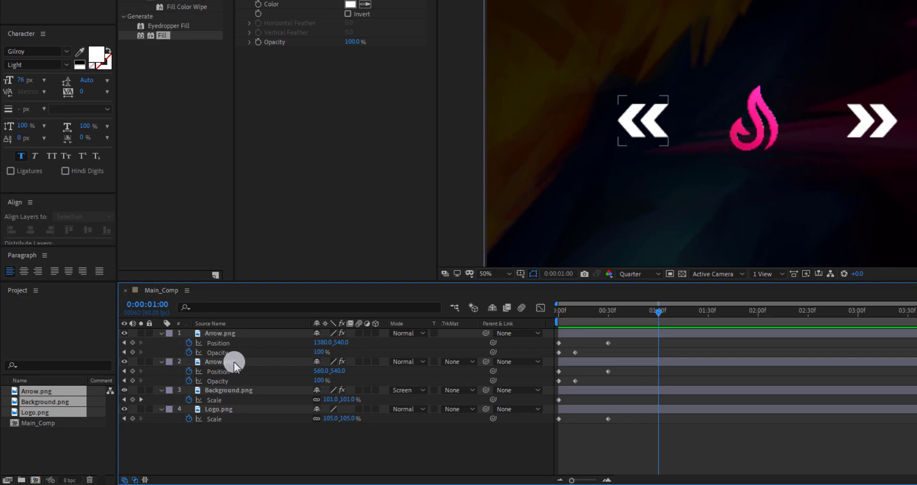
left_click(218, 409)
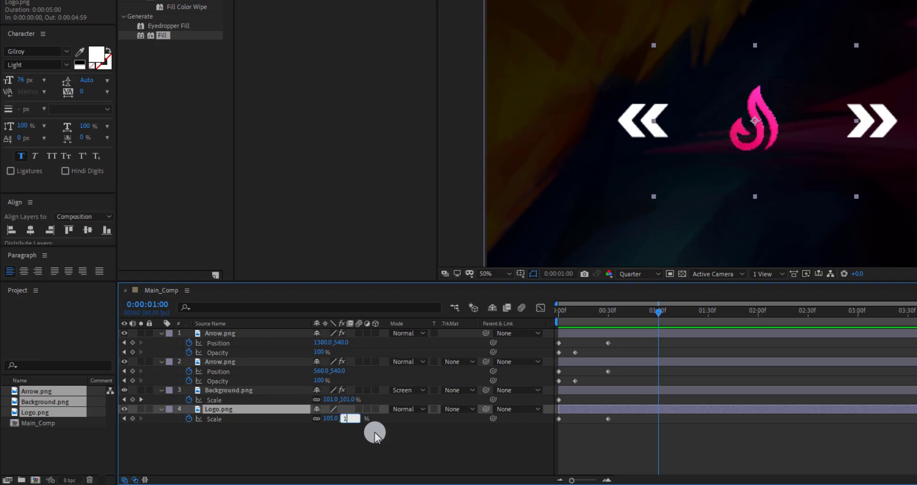
type("110")
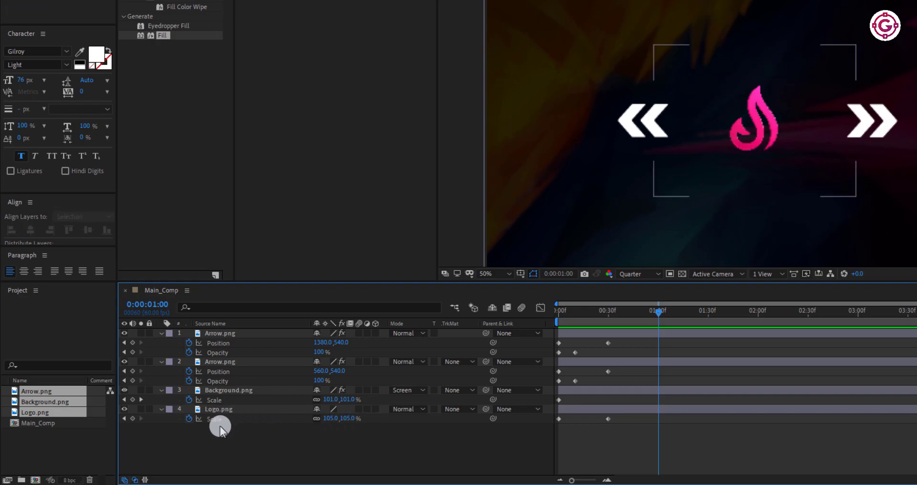
mouse_move(131, 420)
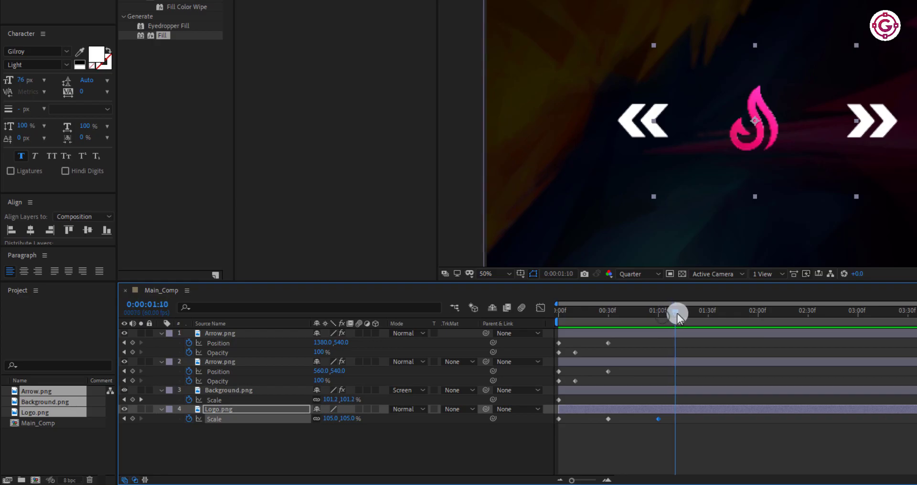
left_click_drag(675, 312, 708, 312)
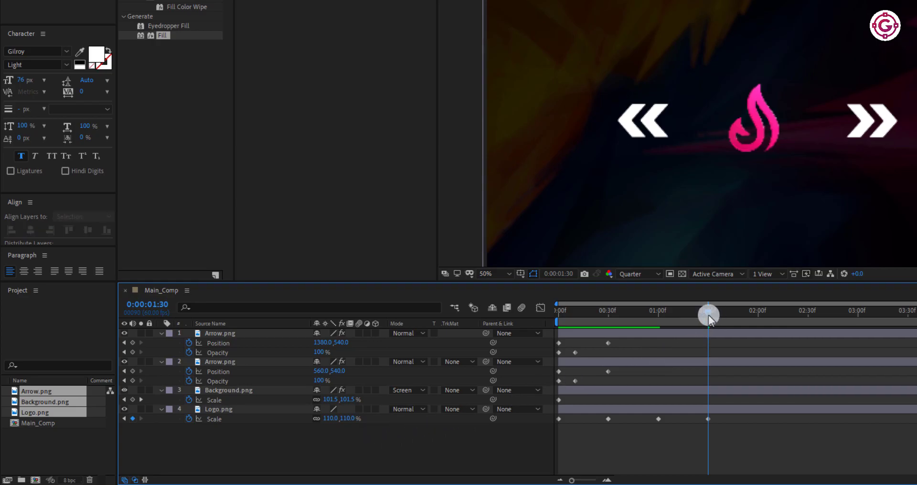
left_click_drag(708, 316, 705, 326)
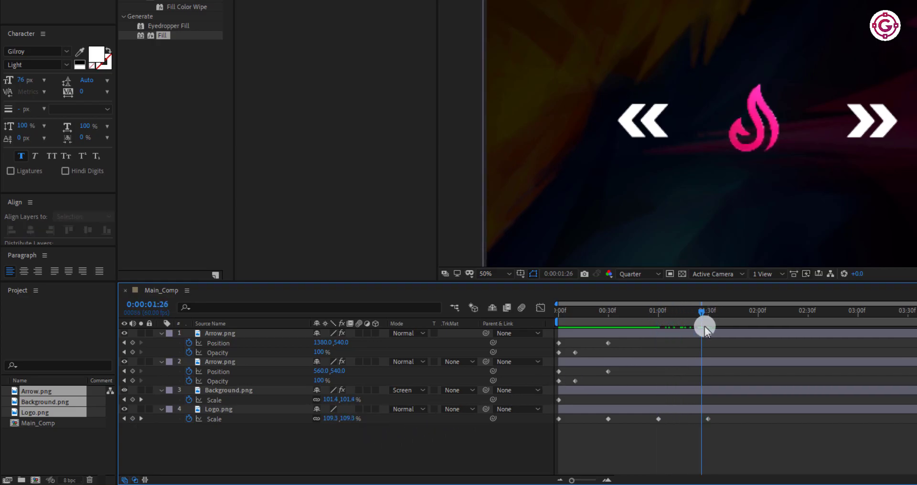
left_click_drag(705, 328, 658, 327)
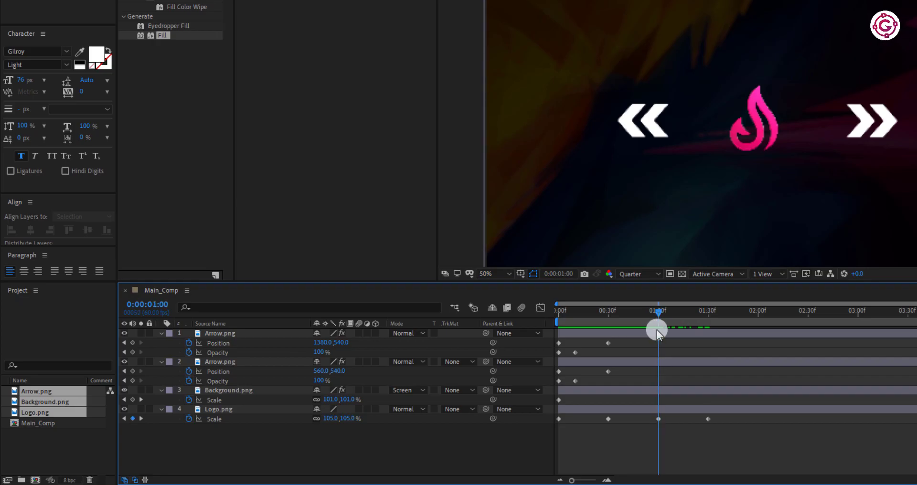
left_click(219, 334)
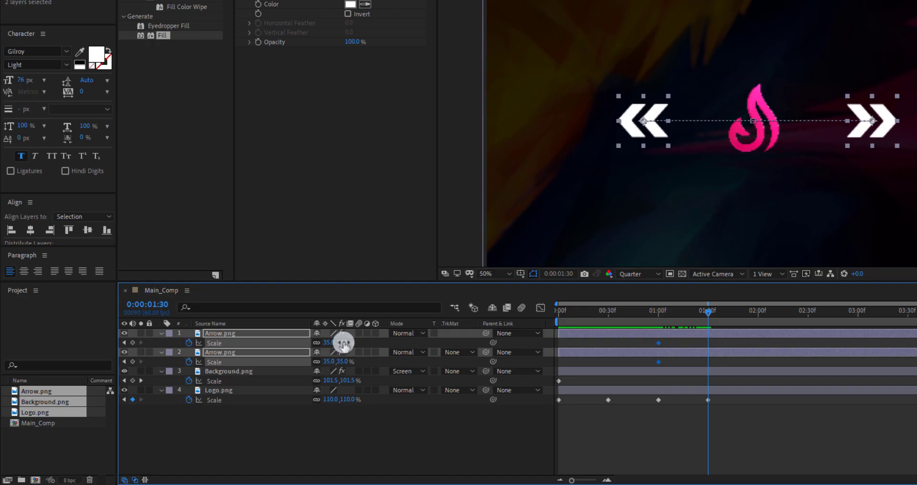
Step: Keyframe both arrows' scale at 35% at 1:00, then 24% a few frames later
left_click_drag(351, 343, 330, 343)
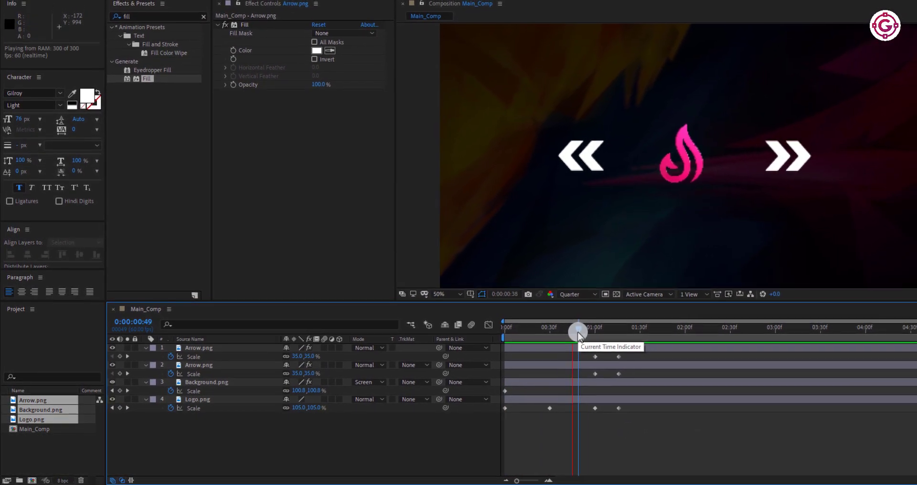
left_click_drag(579, 334, 641, 334)
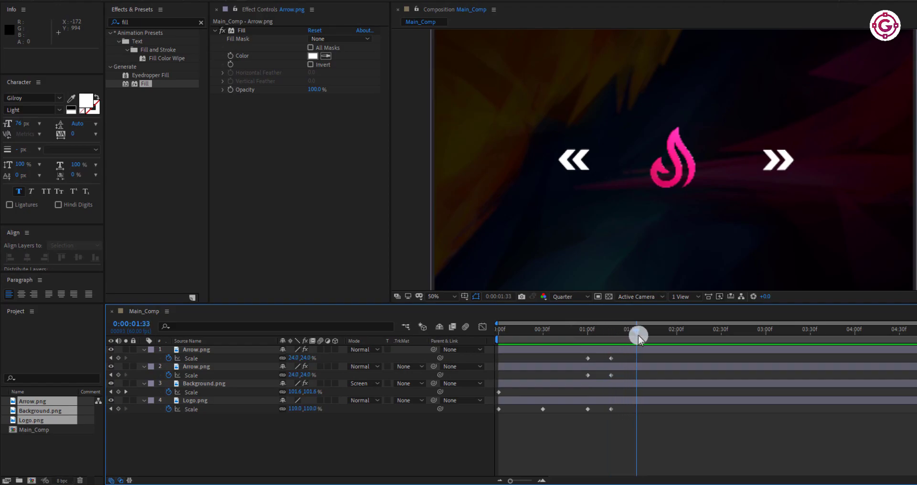
Step: Add later Position keyframes to both arrows near 1:30 and shift them toward two seconds
left_click_drag(639, 337, 646, 336)
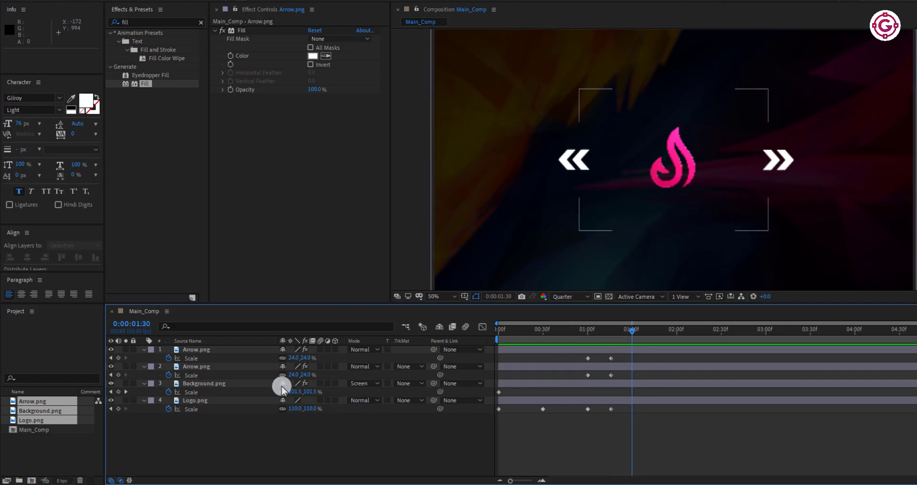
left_click(196, 349)
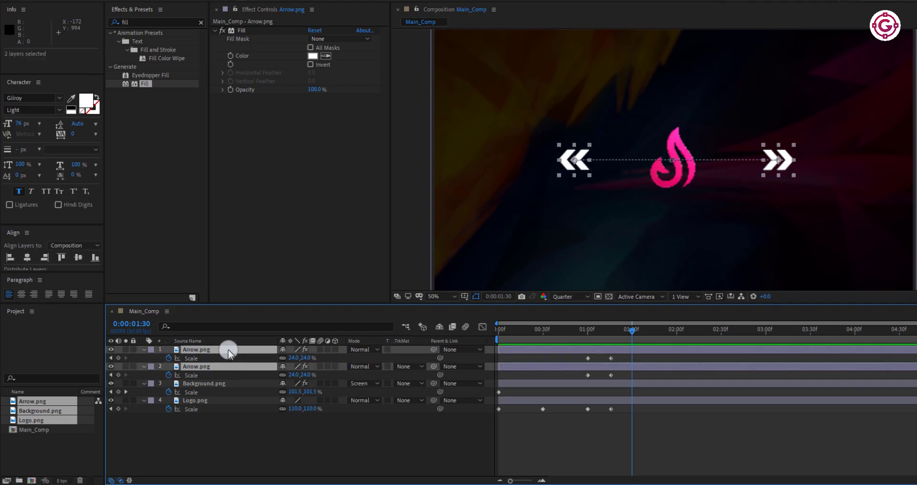
key("p")
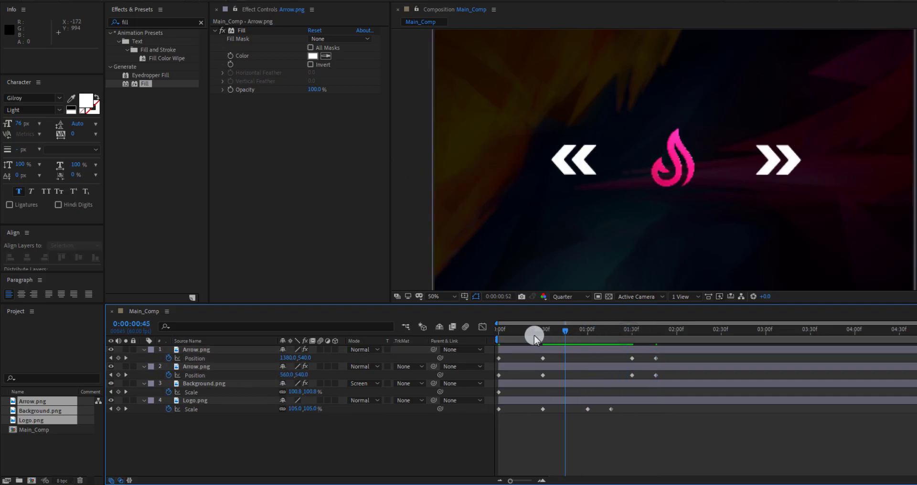
left_click_drag(534, 334, 592, 344)
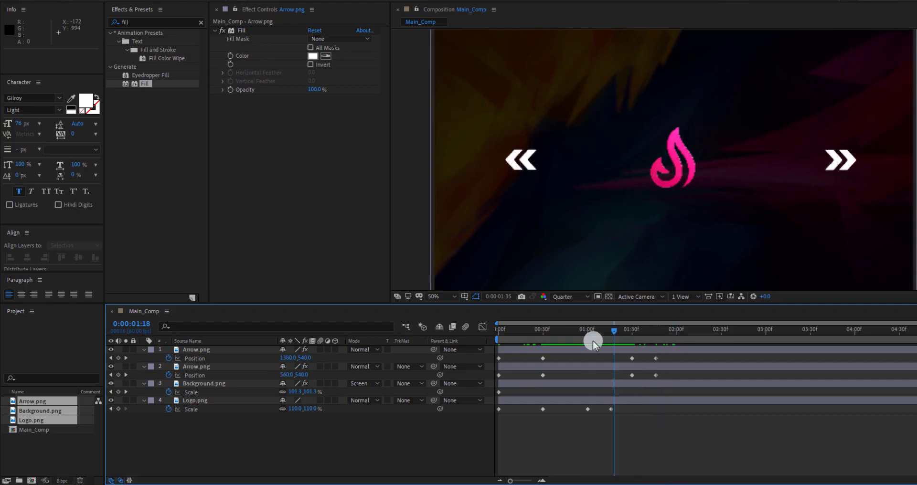
left_click_drag(592, 343, 576, 344)
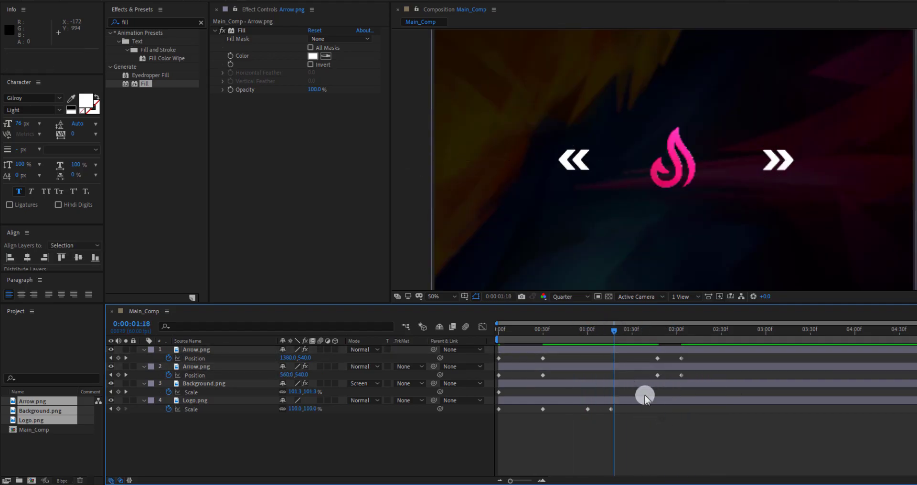
left_click_drag(645, 395, 545, 347)
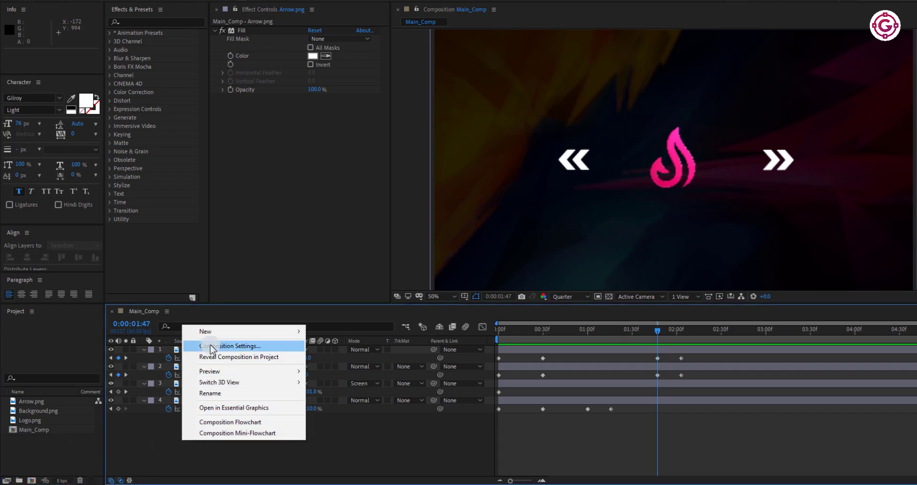
Step: Add an ExtraBold 'FIRESTICKS' text layer below the logo and scrub to preview the arrows' slide
left_click(206, 331)
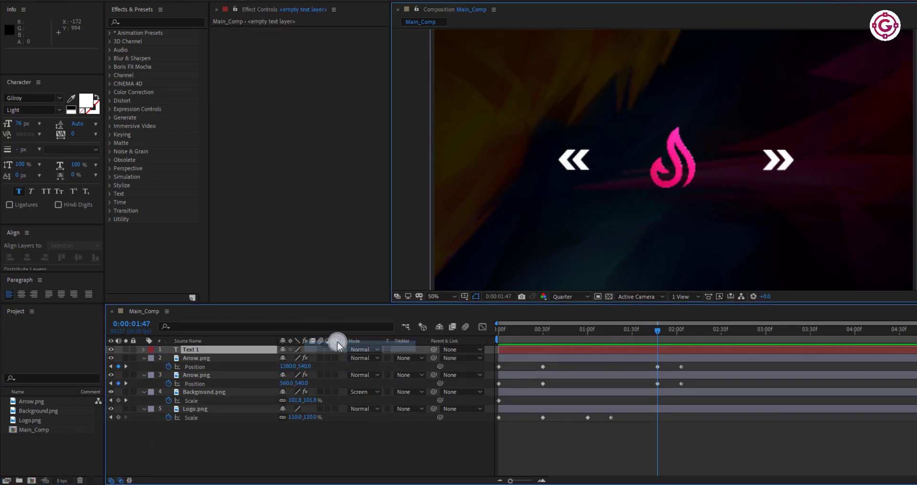
left_click(205, 349)
type("FIRESTICKS")
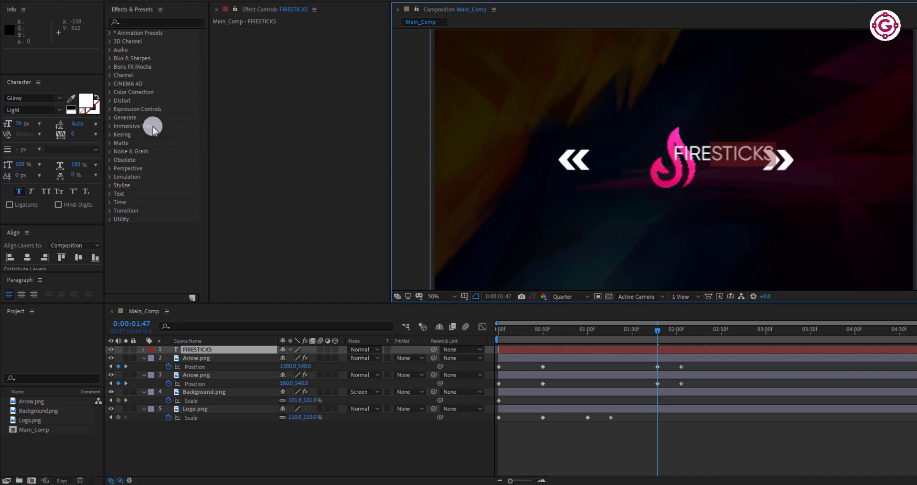
left_click(32, 110)
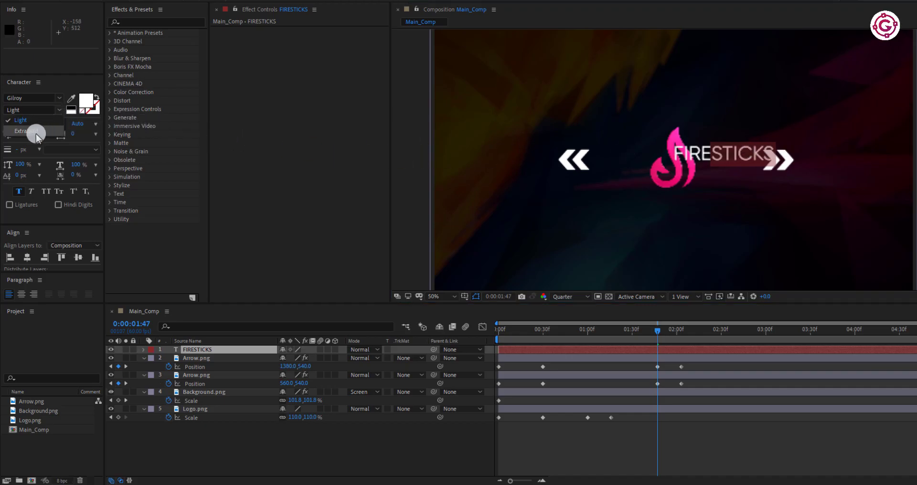
left_click(21, 130)
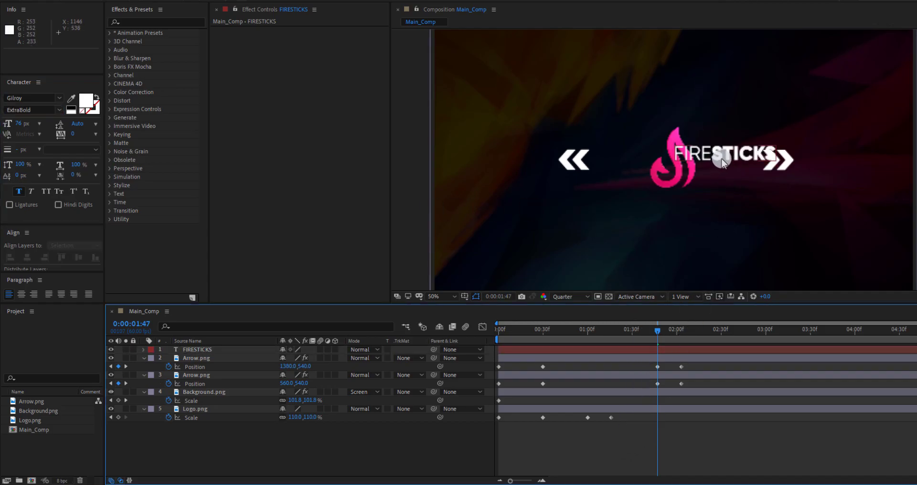
left_click_drag(726, 159, 673, 205)
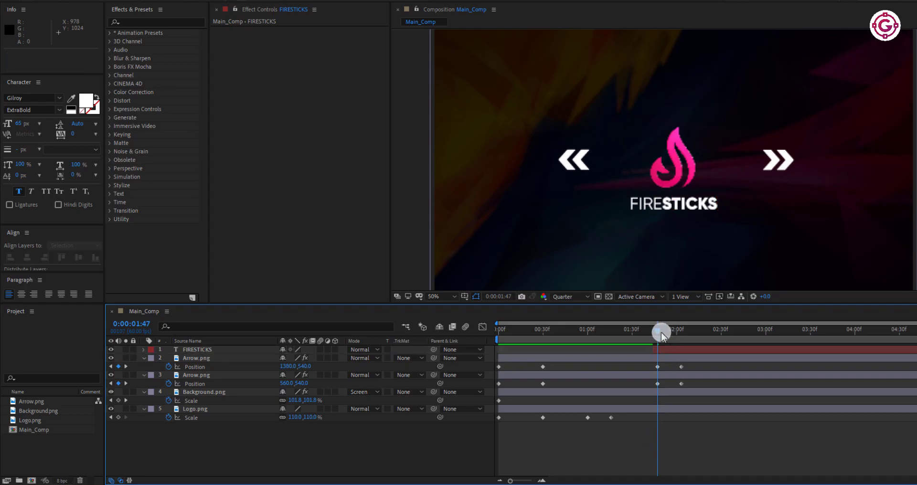
left_click_drag(661, 334, 674, 334)
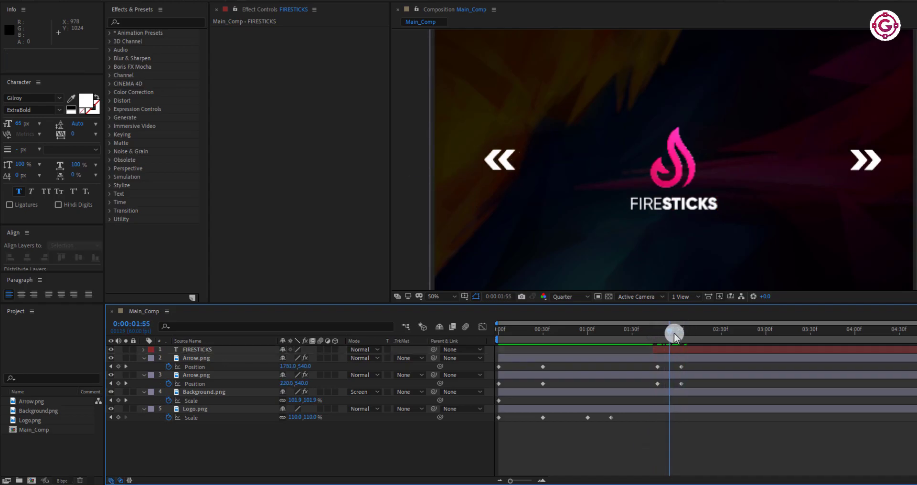
left_click_drag(674, 334, 656, 335)
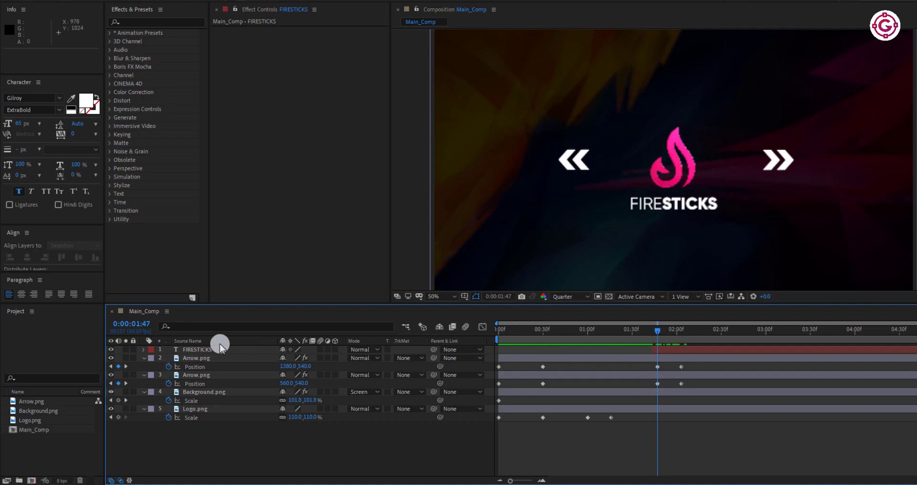
Step: Keyframe the Logo.png Position and raise the logo slightly at the later time
left_click(195, 409)
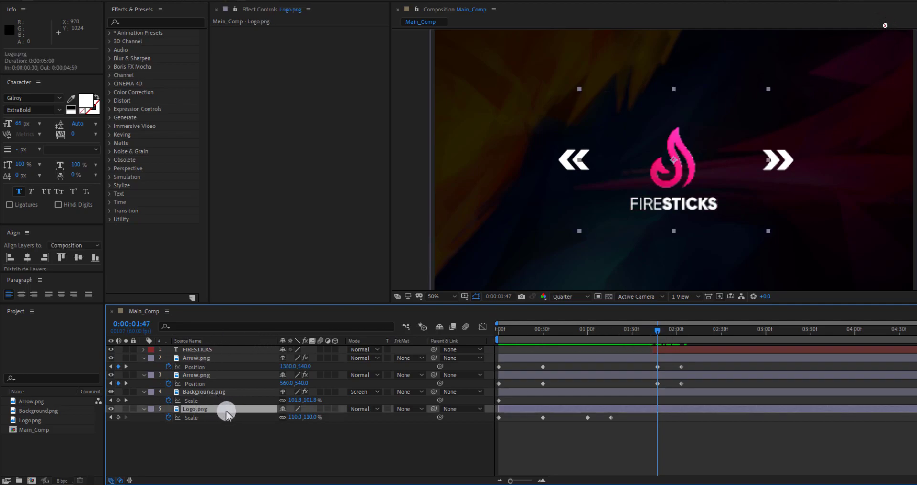
key("p")
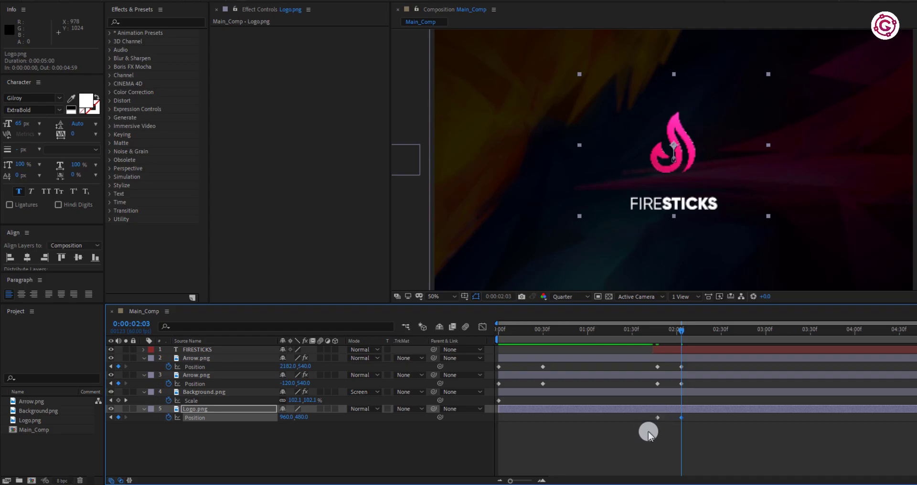
left_click_drag(682, 331, 656, 336)
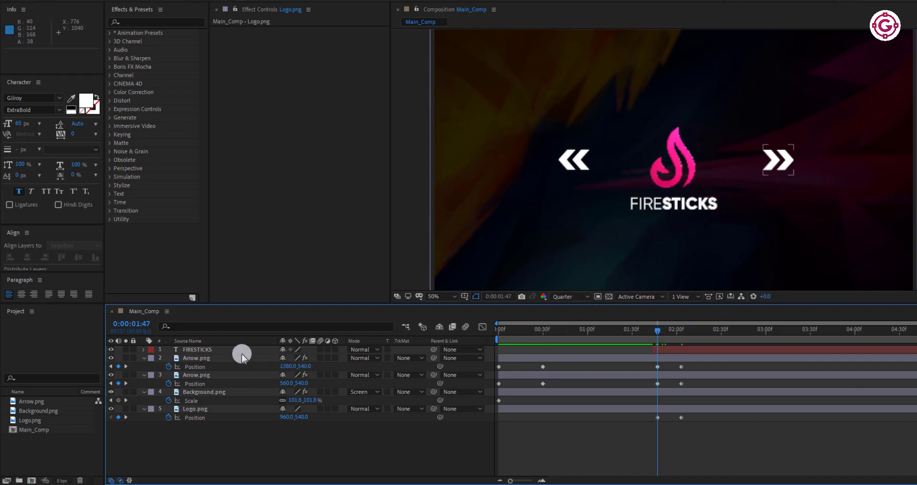
Step: Give the FIRESTICKS text Position and Opacity keyframes, retiming the fade-in near two seconds
left_click(197, 349)
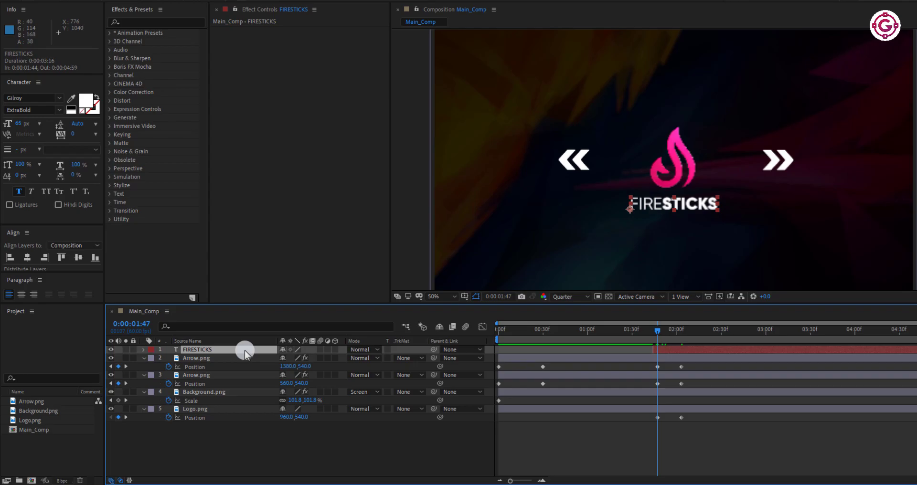
key("p")
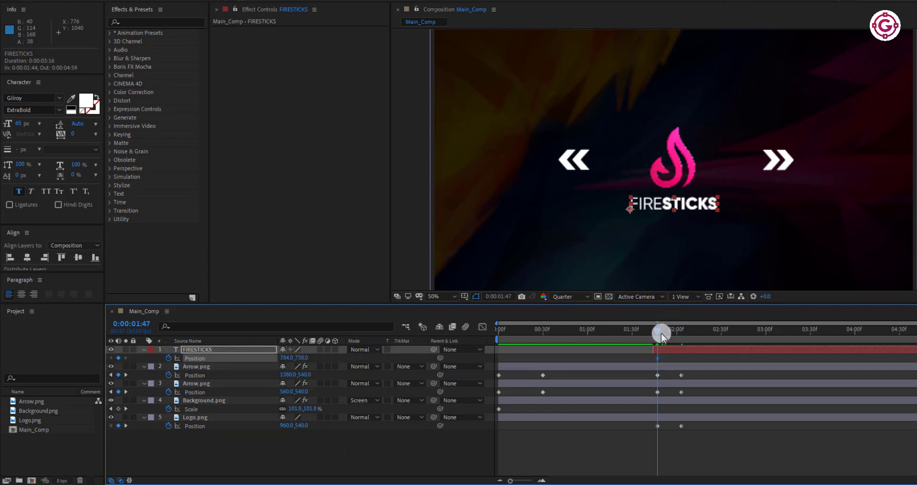
left_click_drag(661, 334, 682, 334)
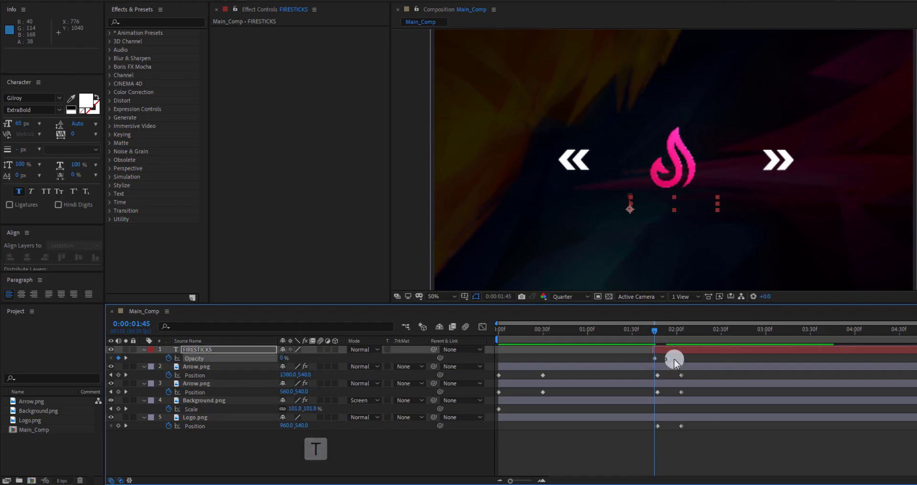
left_click_drag(673, 358, 657, 358)
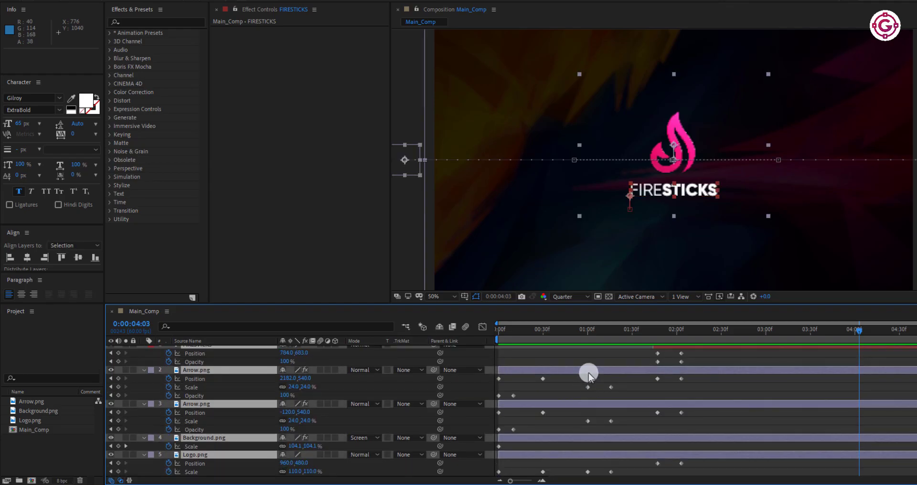
mouse_move(592, 371)
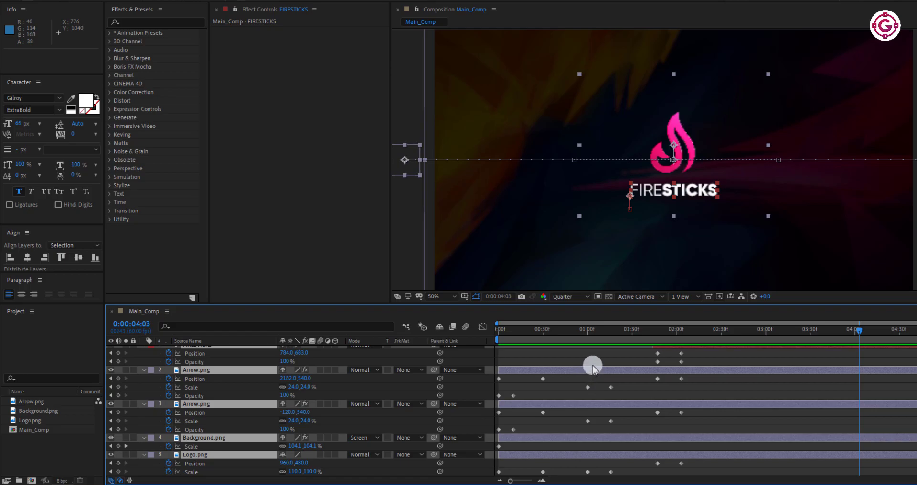
Step: Maximize the timeline, apply Easy Ease to the keyframes and view their speed graph
key("`")
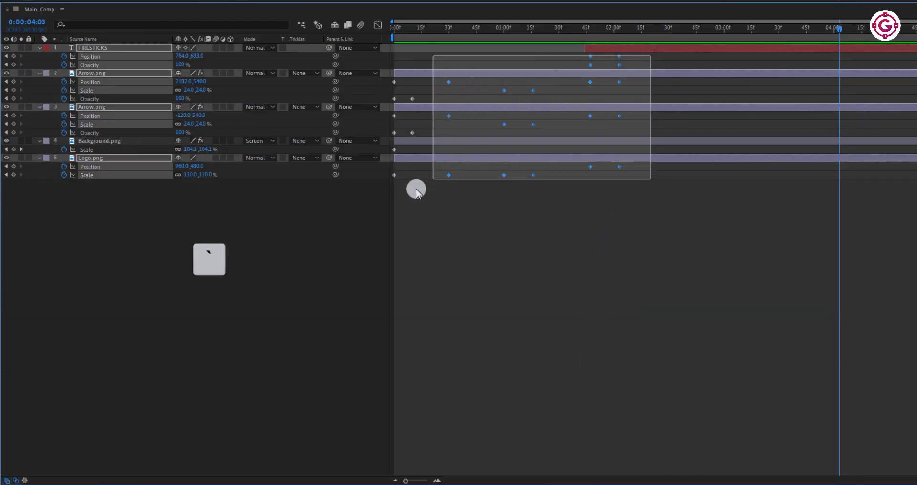
left_click(378, 24)
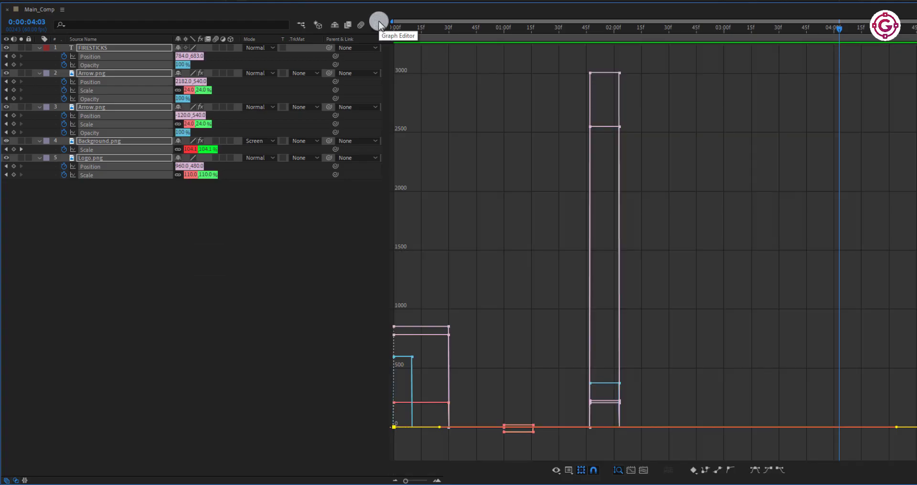
left_click(378, 25)
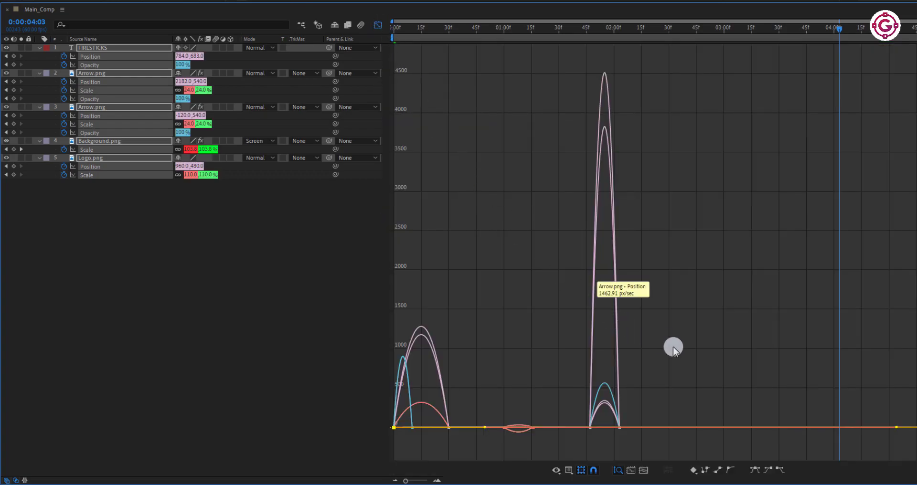
mouse_move(632, 421)
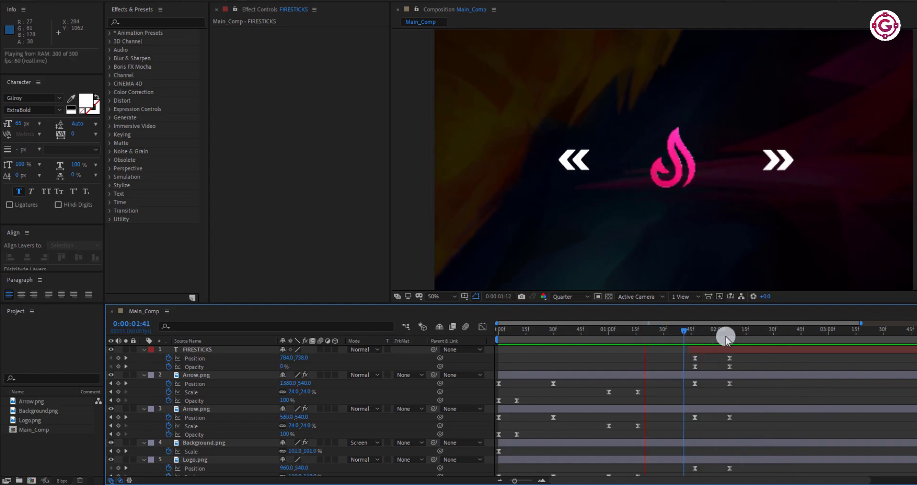
Step: Scrub the timeline to preview the eased animation
left_click_drag(725, 337, 497, 337)
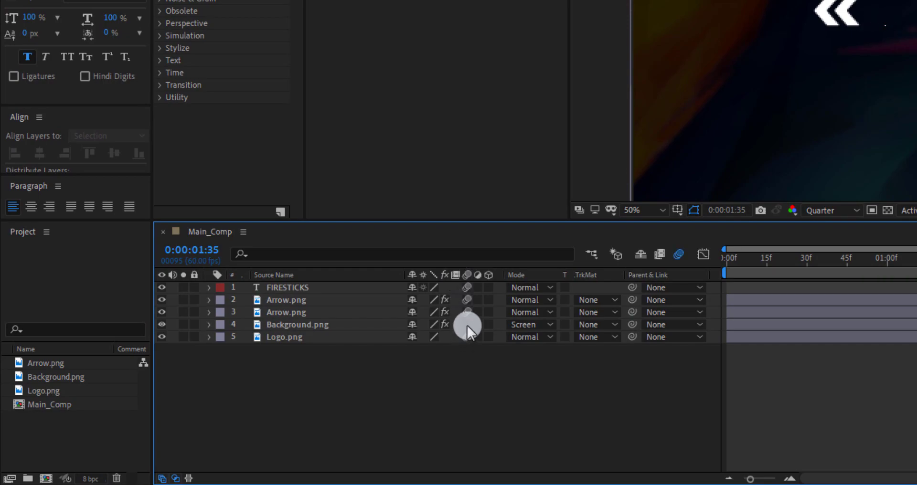
mouse_move(682, 254)
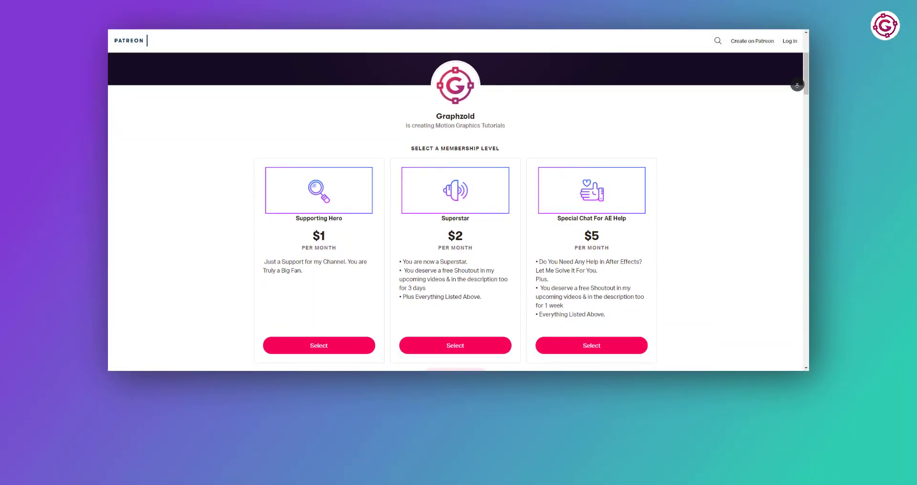
Step: Scroll down the Graphzoid Patreon page to the four tiers from $1 to $10
scroll("down", 3)
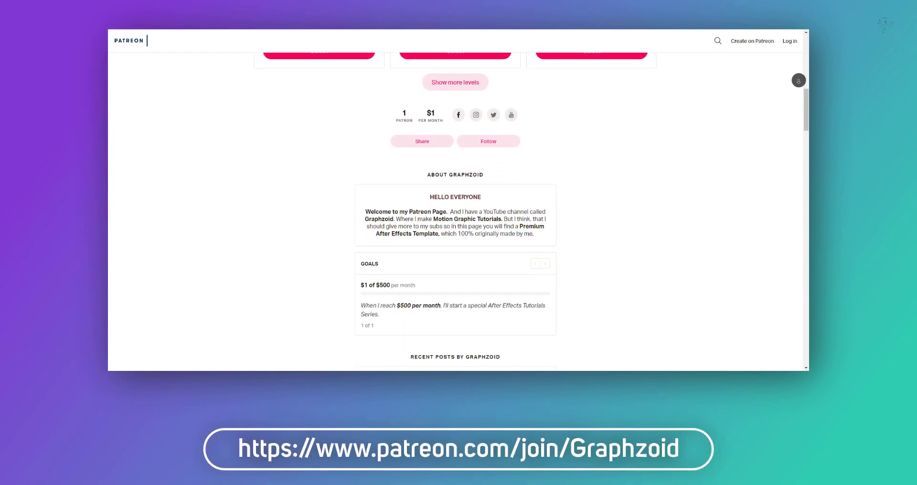
scroll("down", 3)
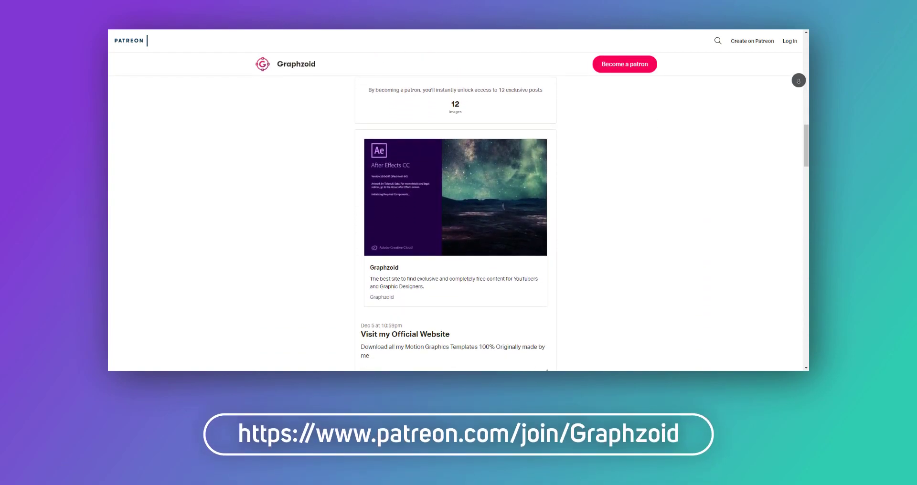
scroll("down", 3)
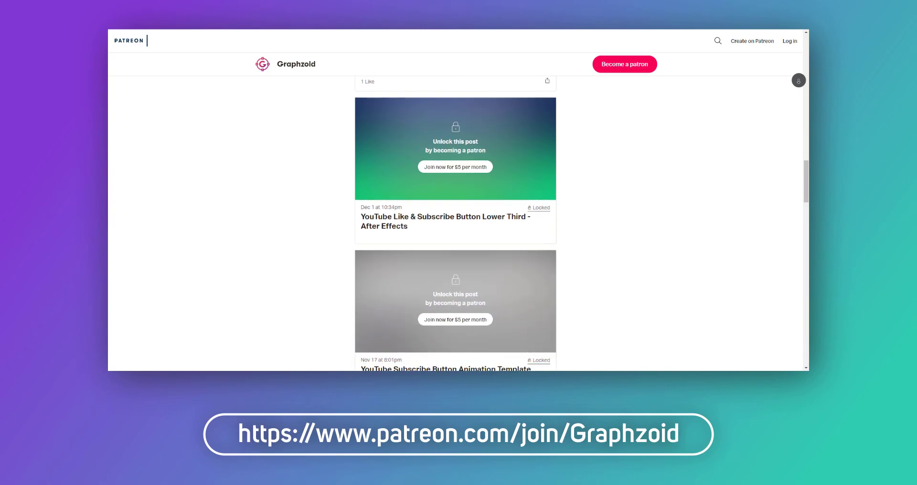
scroll("down", 3)
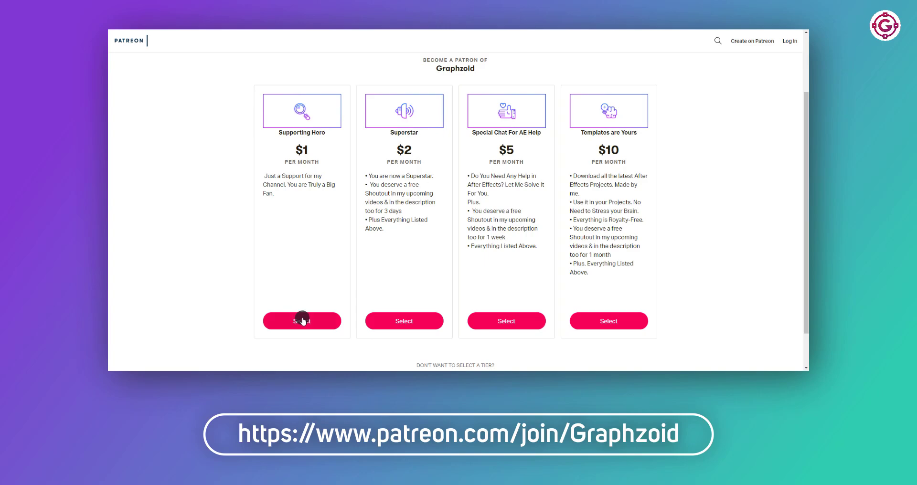
mouse_move(542, 318)
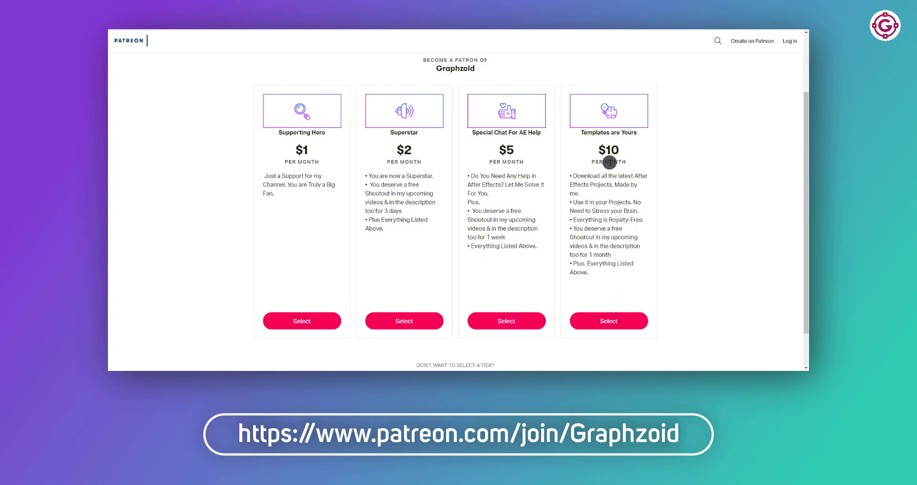
mouse_move(723, 154)
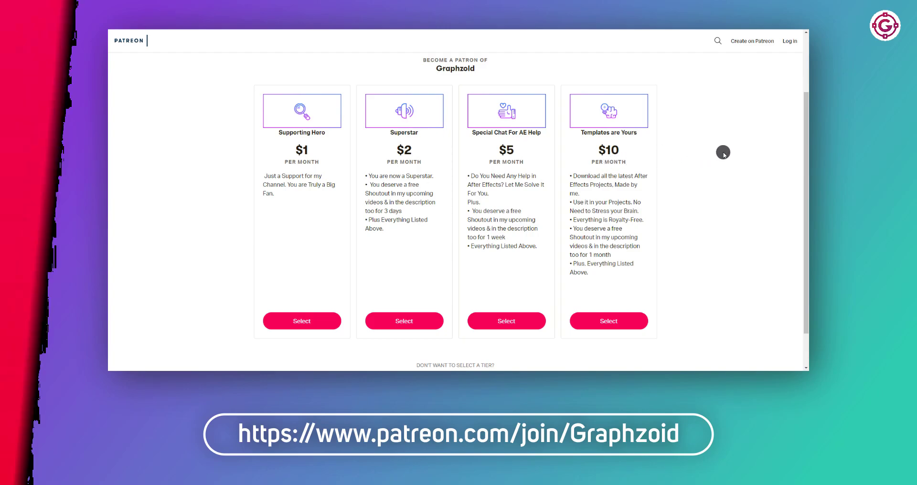